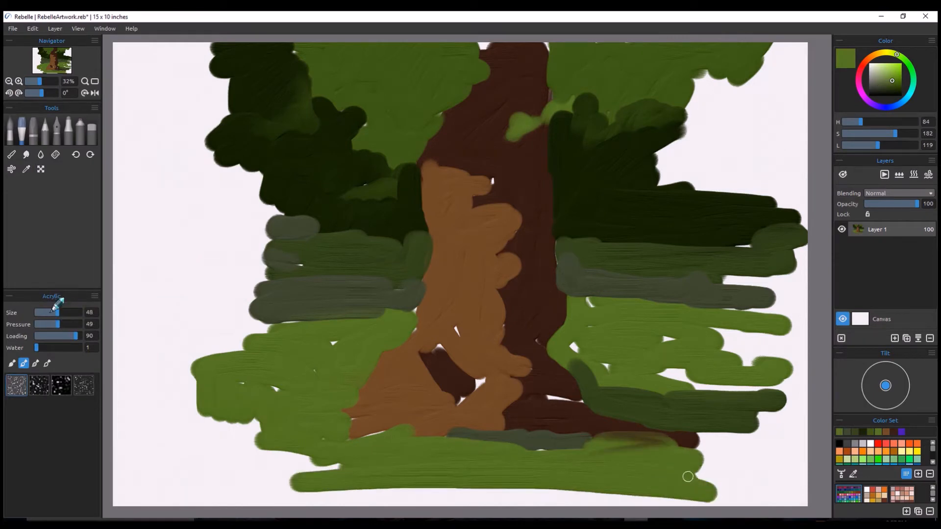
- Paint layered brown bark texture with warm highlights and dark crevices down the trunk to the roots
click(514, 142)
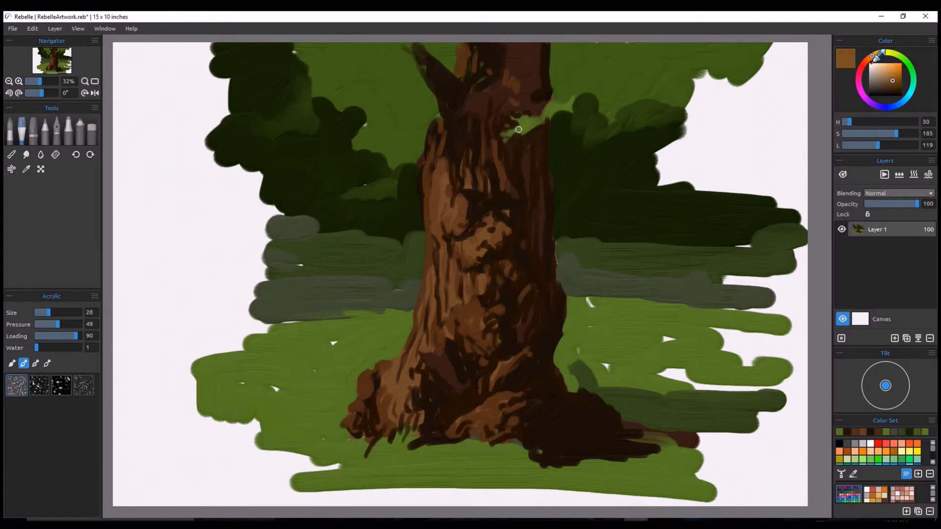
- Dab lighter green leaf clusters over the dark upper-left foliage with the Acrylic brush
click(894, 79)
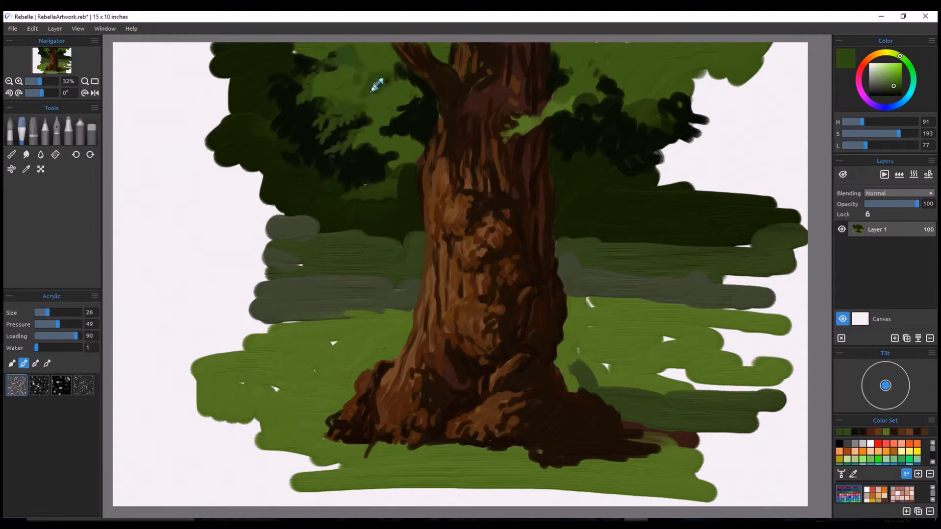
drag(376, 84, 362, 170)
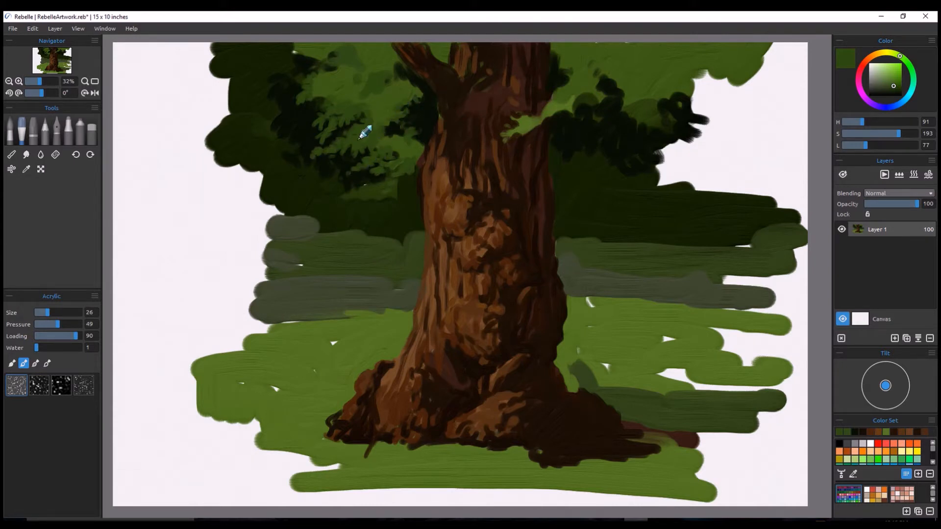
- Brush pale tan highlight streaks and ochre knot dabs onto the trunk's left side
click(511, 127)
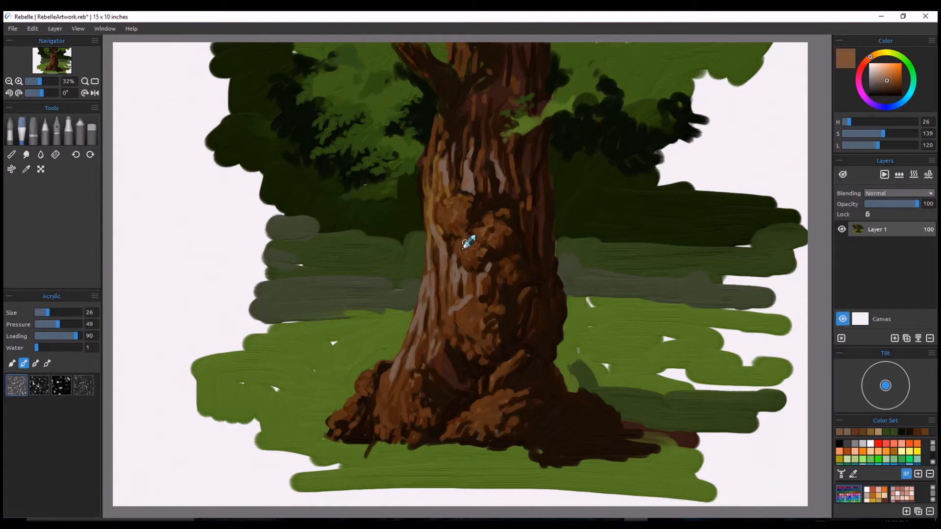
click(450, 204)
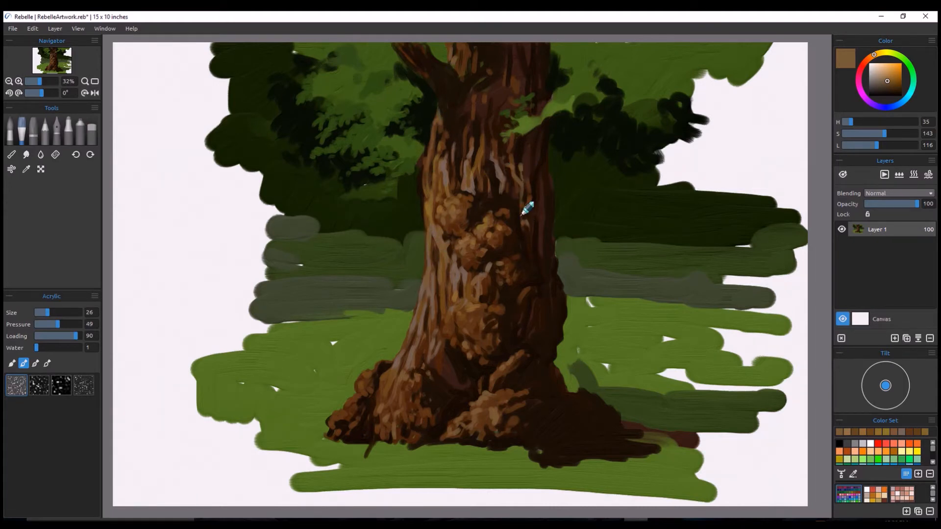
- Spread more ochre knot dabs across the lit middle of the trunk and pick a near-black paint
click(445, 211)
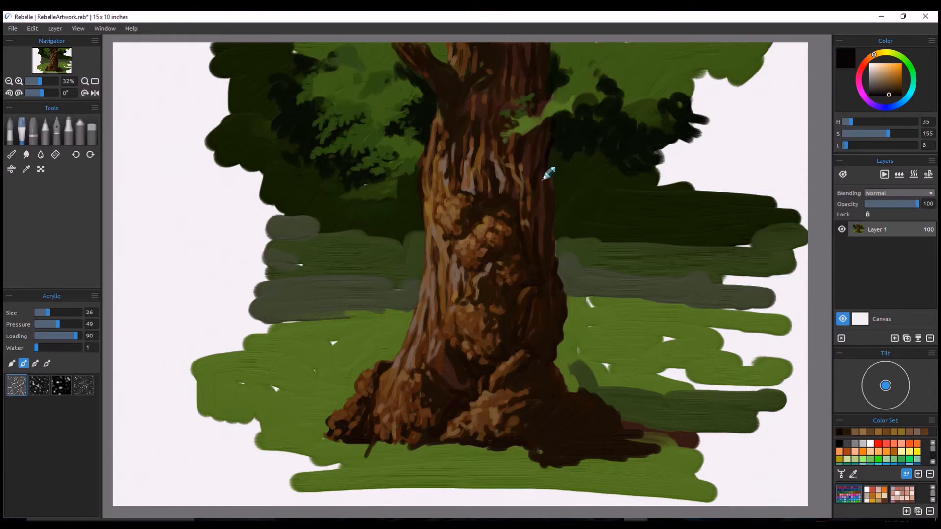
mouse_move(474, 178)
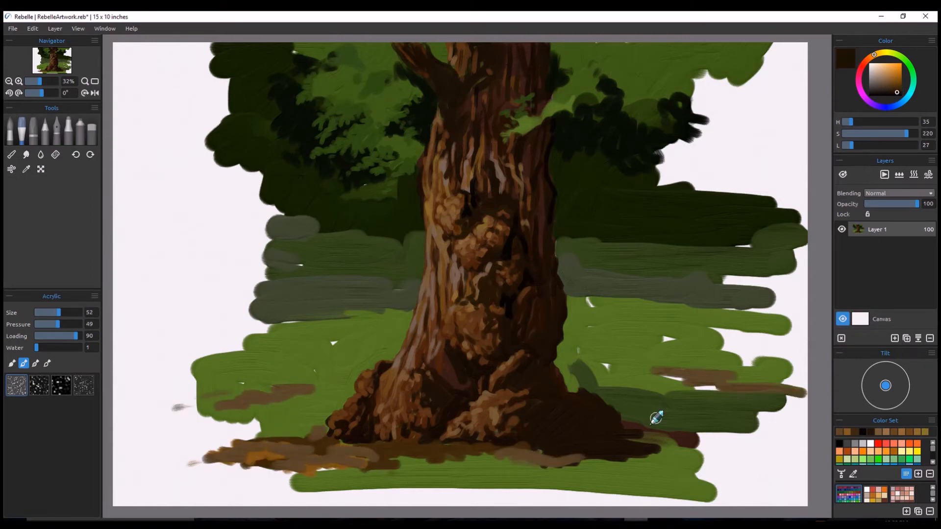
- Dab light green leaf highlights on the right and paint a dark brown cast shadow right of the trunk base
click(25, 170)
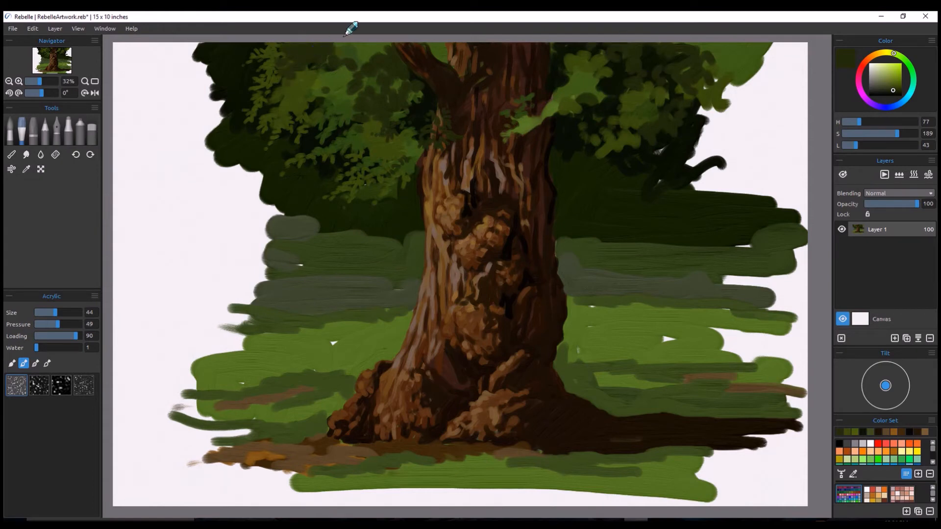
- Blend the grey bands into dark woods and dab bright yellow-green sunlit leaves on the upper-left canopy
click(372, 117)
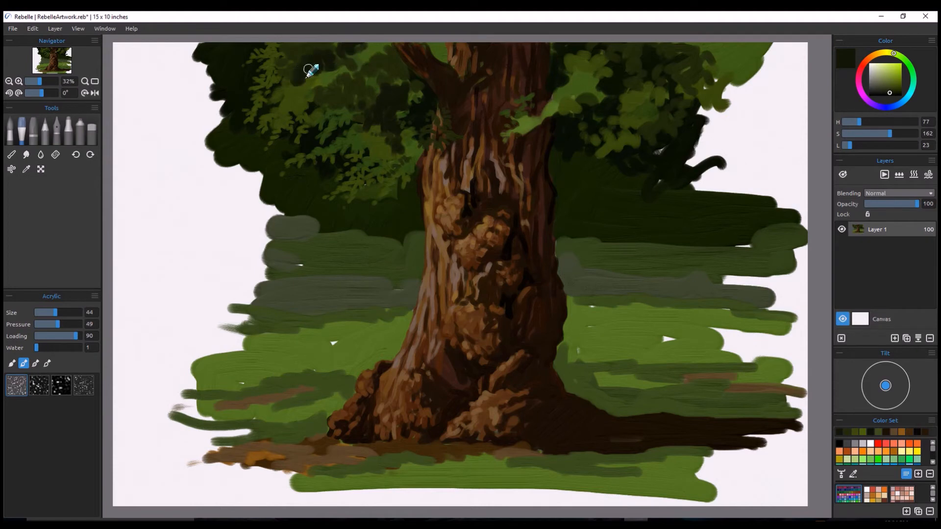
drag(309, 68, 306, 180)
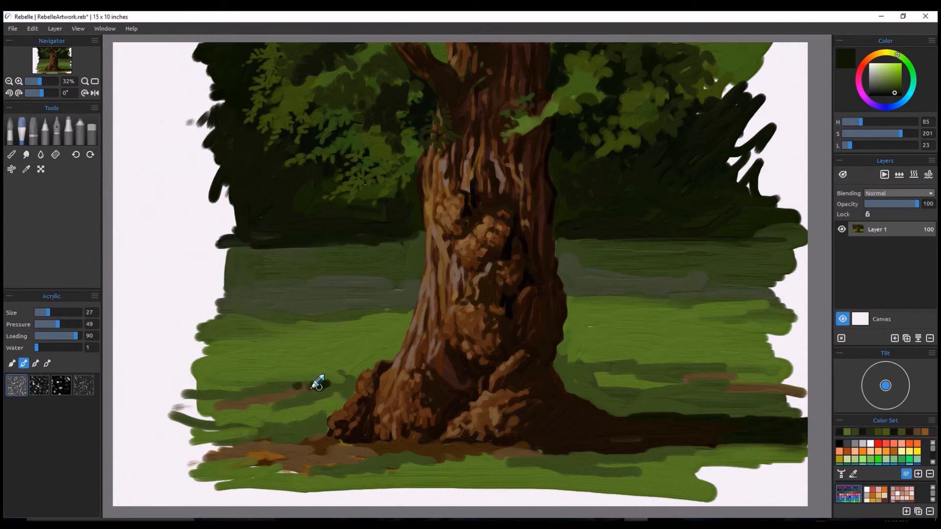
click(317, 385)
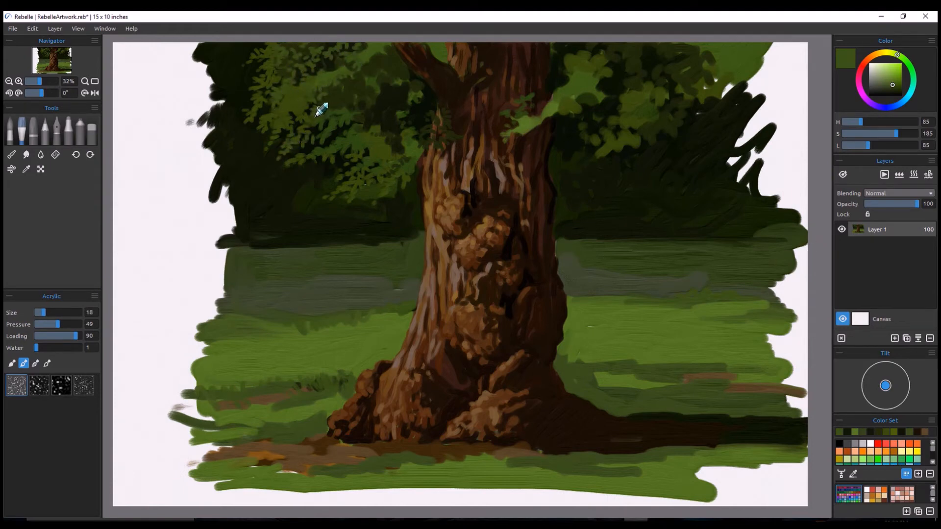
click(366, 65)
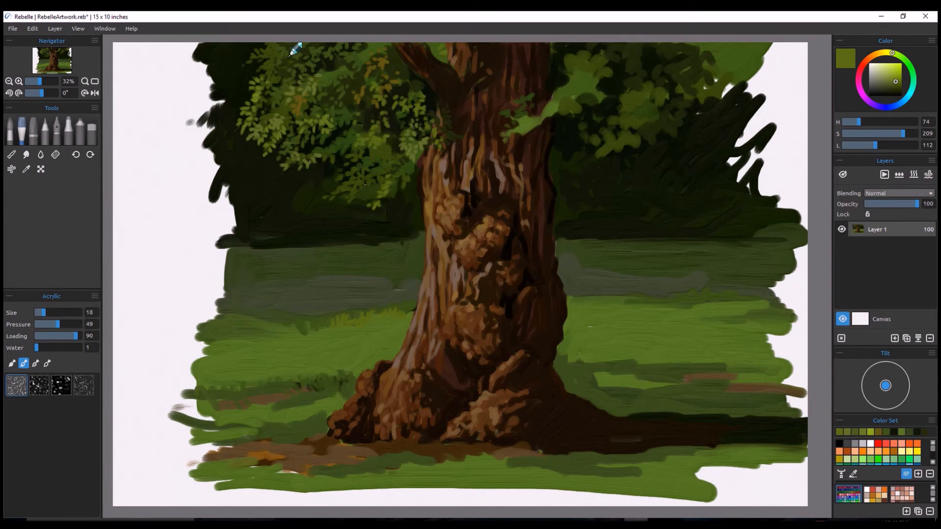
- Speckle warm golden-ochre leaf accents over the sunlit upper-left canopy
click(273, 57)
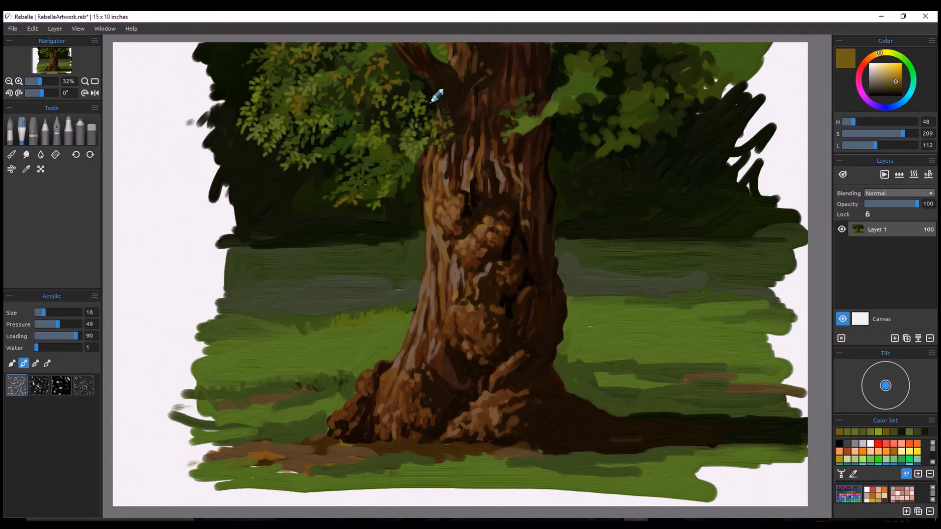
mouse_move(364, 171)
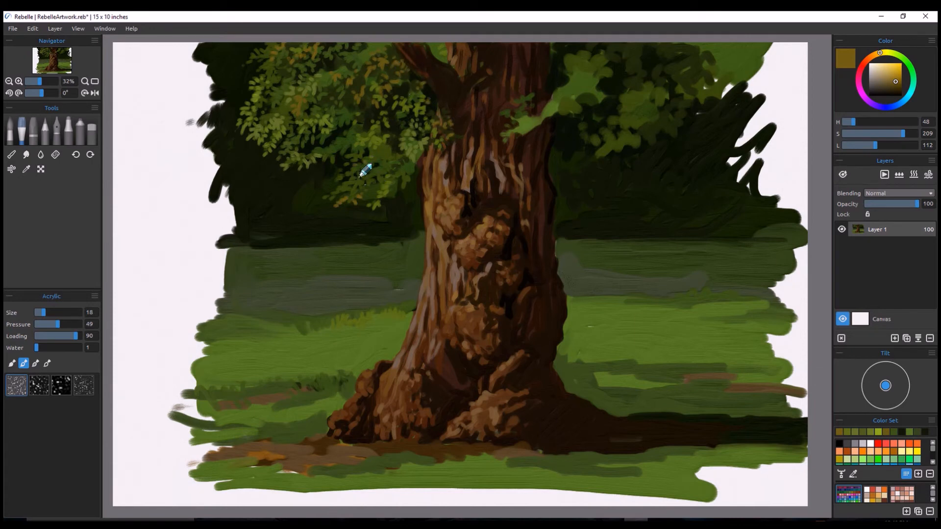
mouse_move(375, 42)
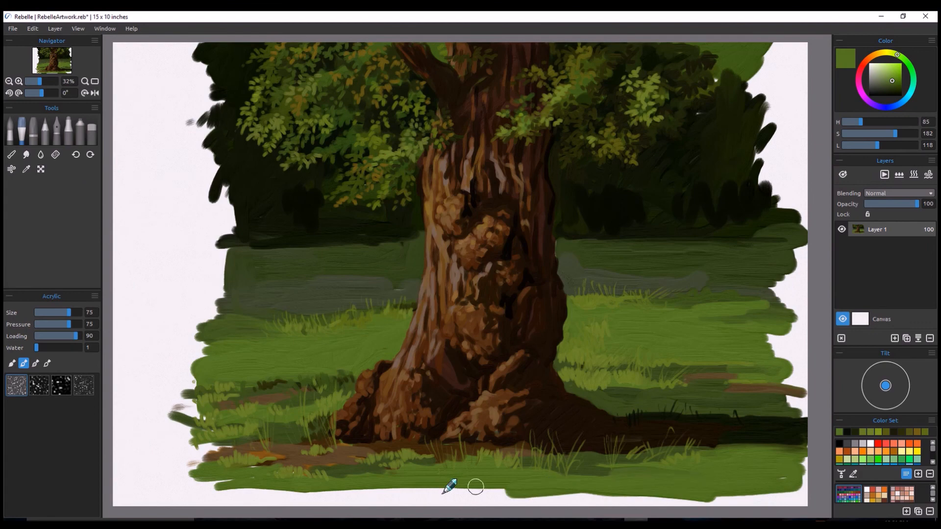
- Fill the left margin with very dark green shadow, then sample a colour from the canvas
click(25, 169)
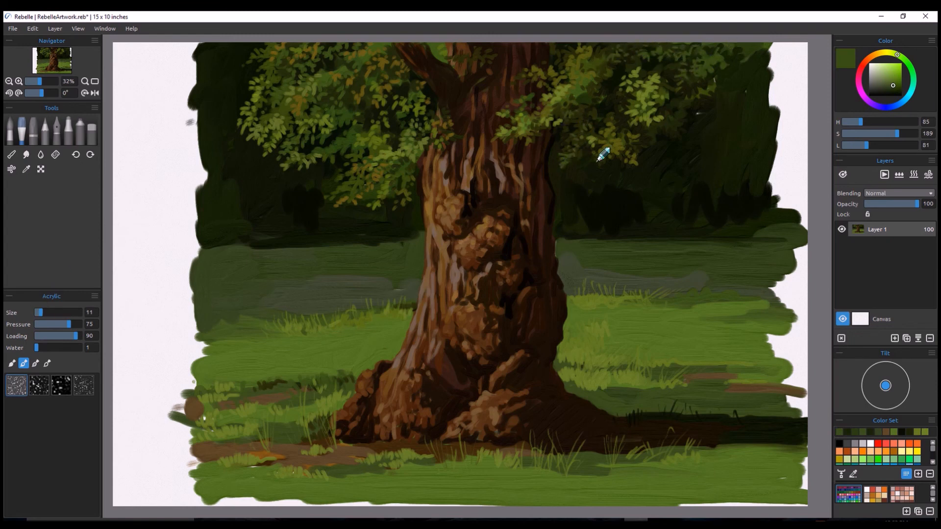
click(892, 93)
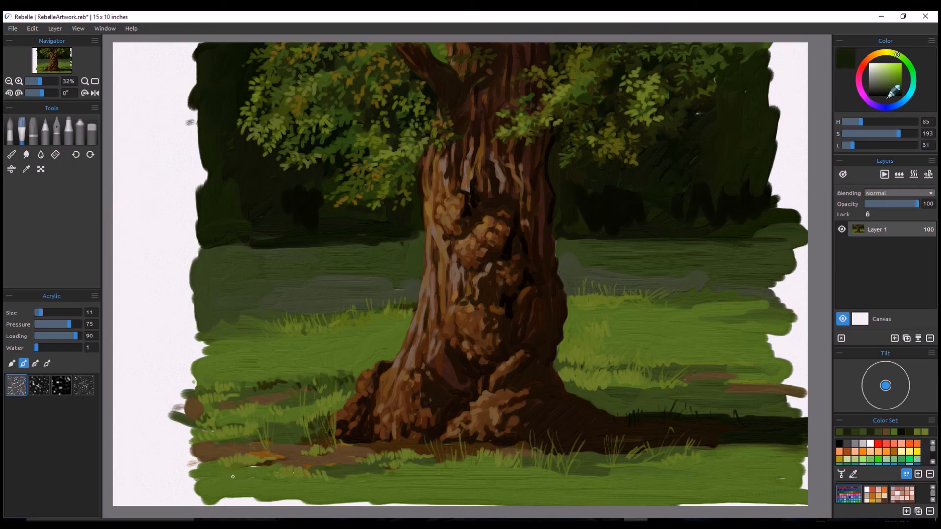
click(25, 170)
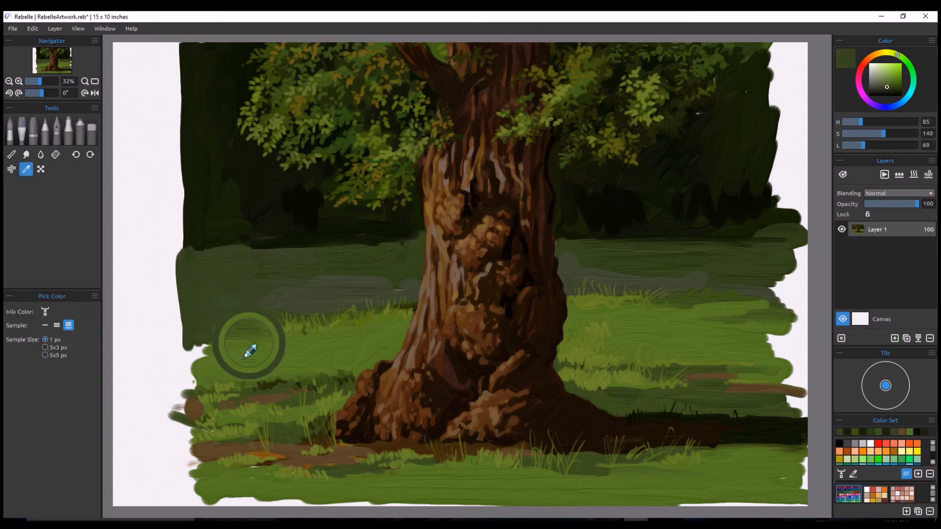